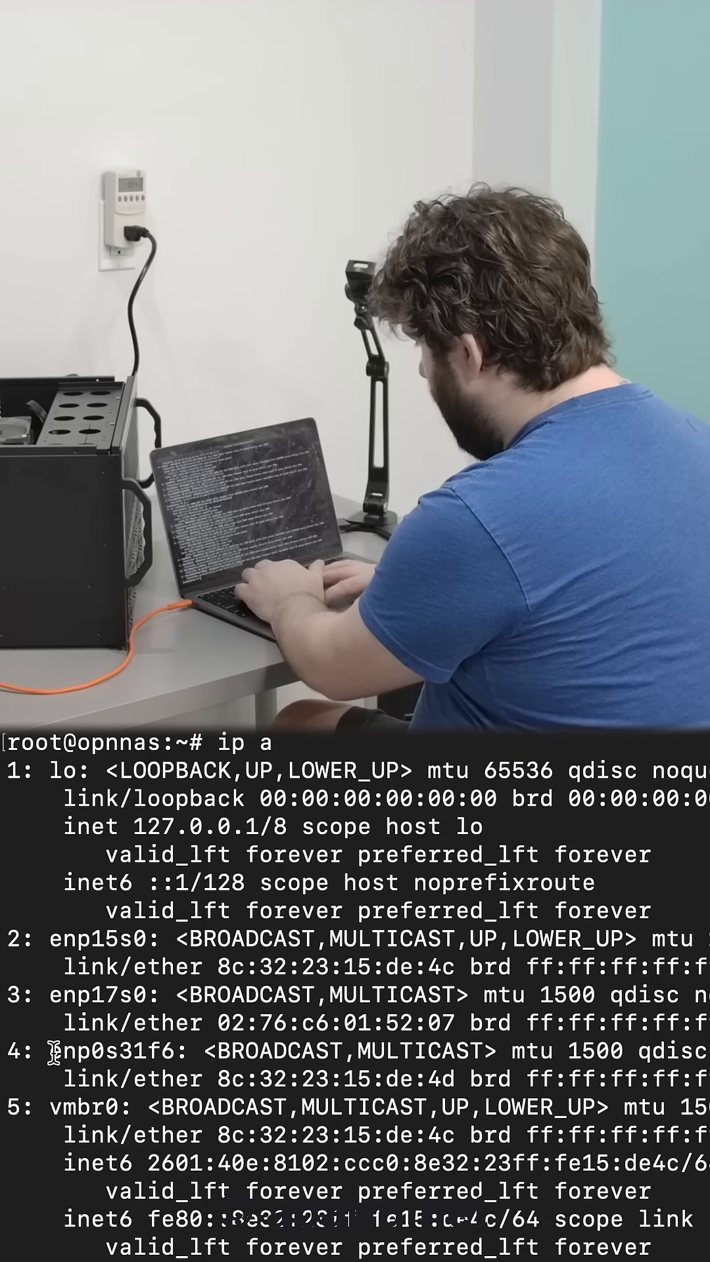
# Select and copy enp0s31f6's MAC address 8c:32:23:15:de:4d from the ip a listing.
pyautogui.doubleClick(97, 1054)
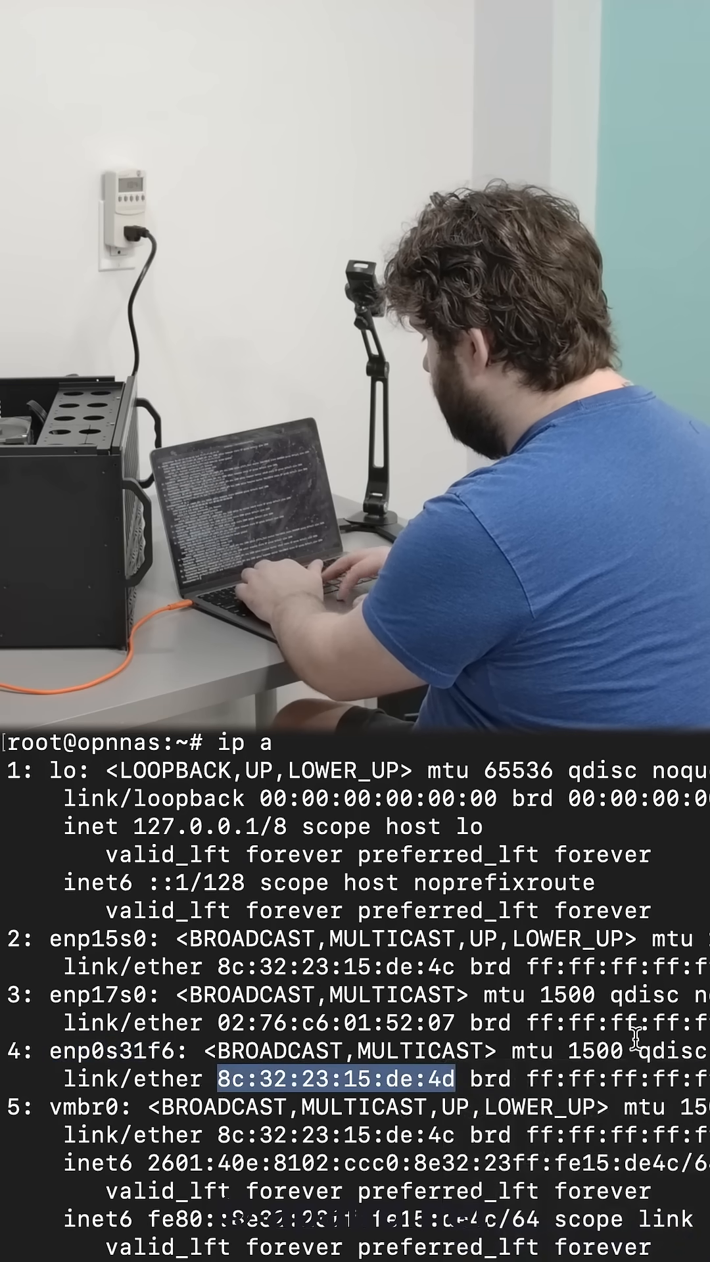
# Create /etc/systemd/network/10-enxg0.link in nano.
pyautogui.write('nano /etc/systemd/network/10-enxg0.link')
pyautogui.write('[Match')
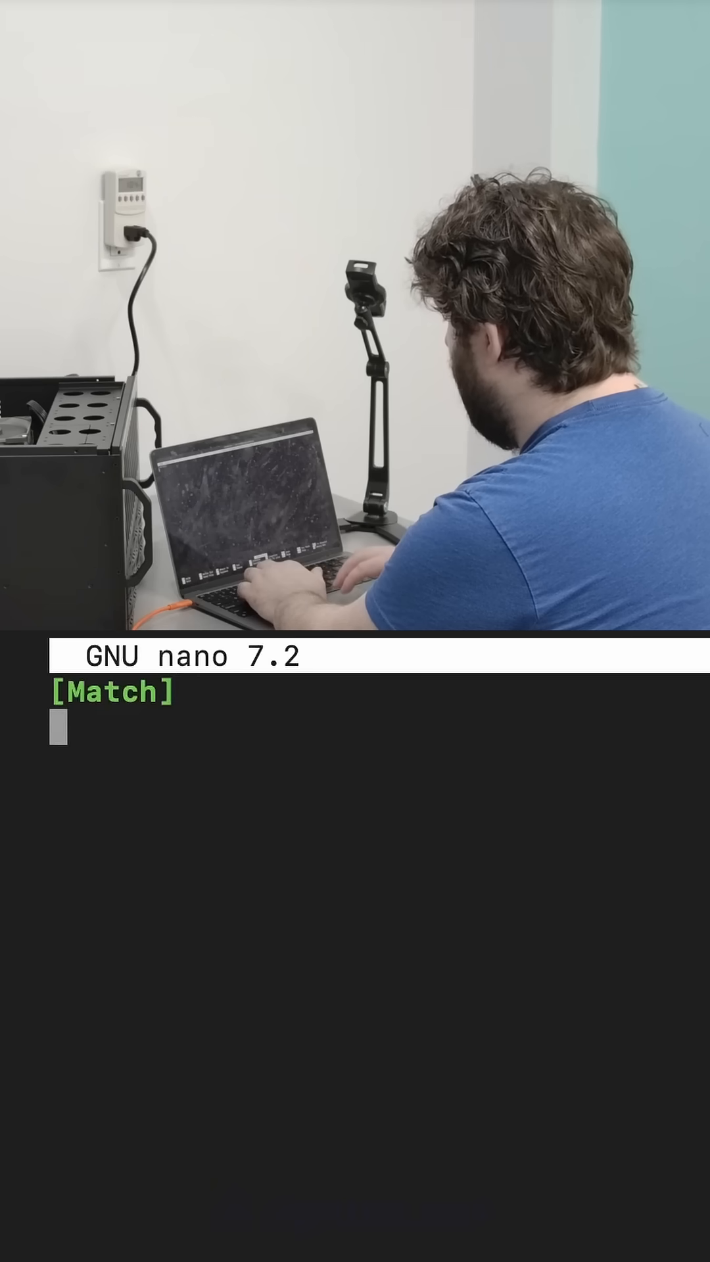
# Add MACAddress=8c:32:23:15:de:4d under [Match], then begin [Link] with Name=.
pyautogui.write('MACAddress=')
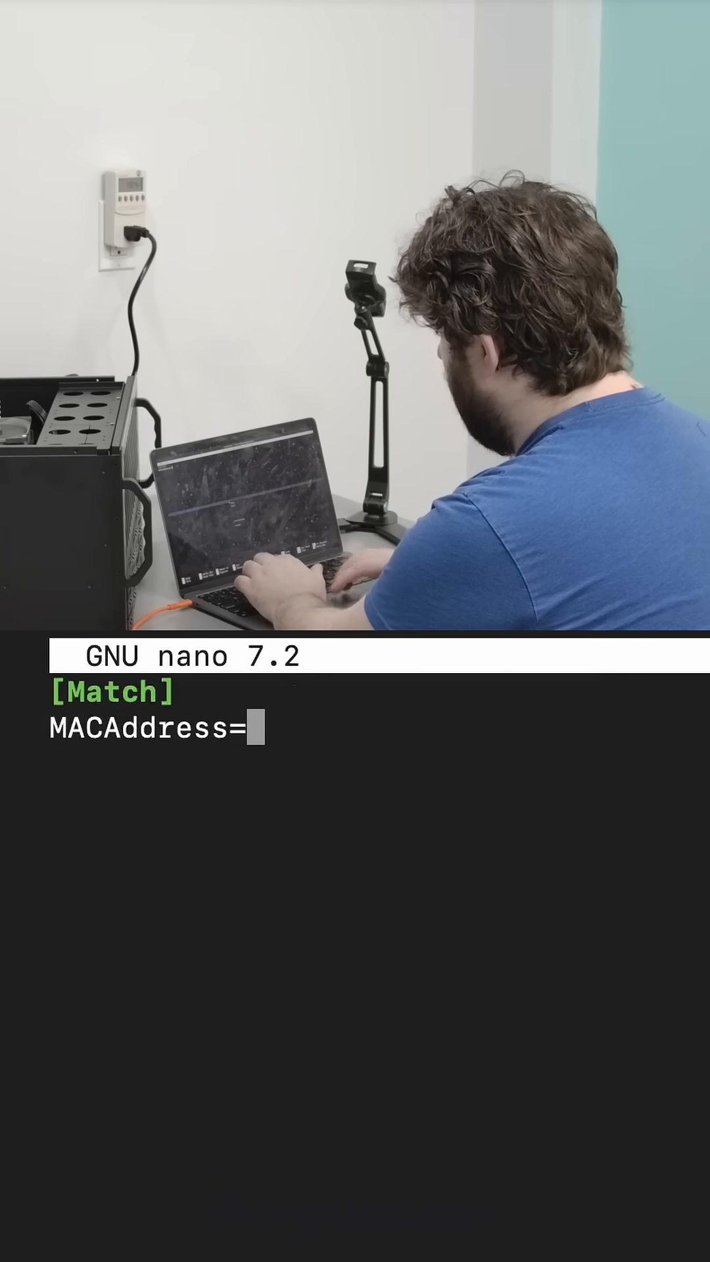
pyautogui.write('8c:32:23:15:de:4d')
pyautogui.write('Name=')
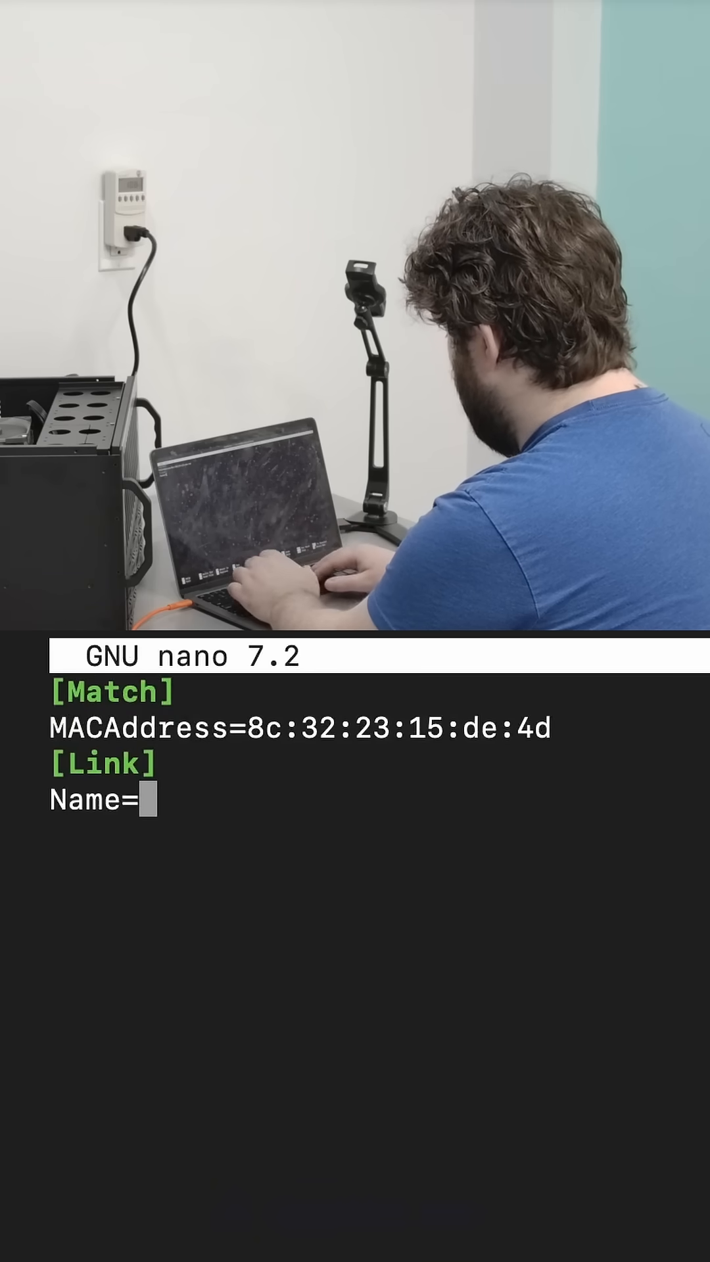
# Set Name=enxg0 and exit nano with Ctrl+X to reach the save prompt.
pyautogui.write('enxg0')
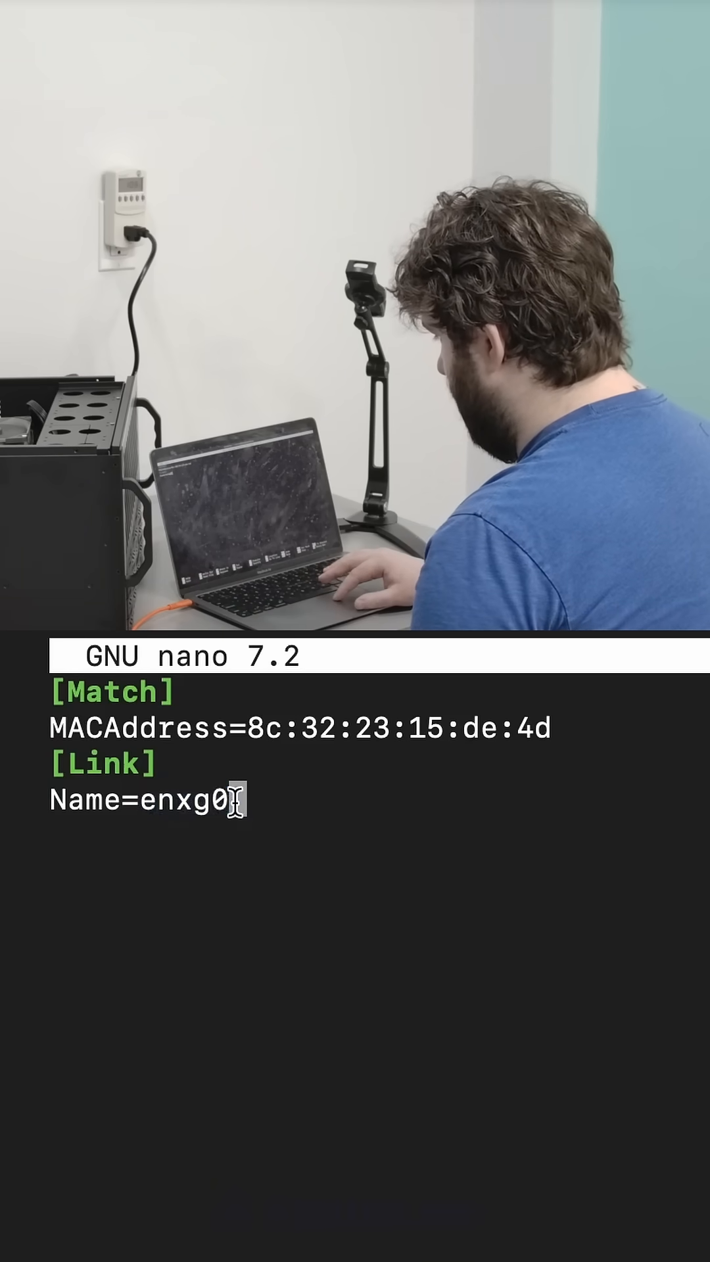
pyautogui.press('ctrl+x')
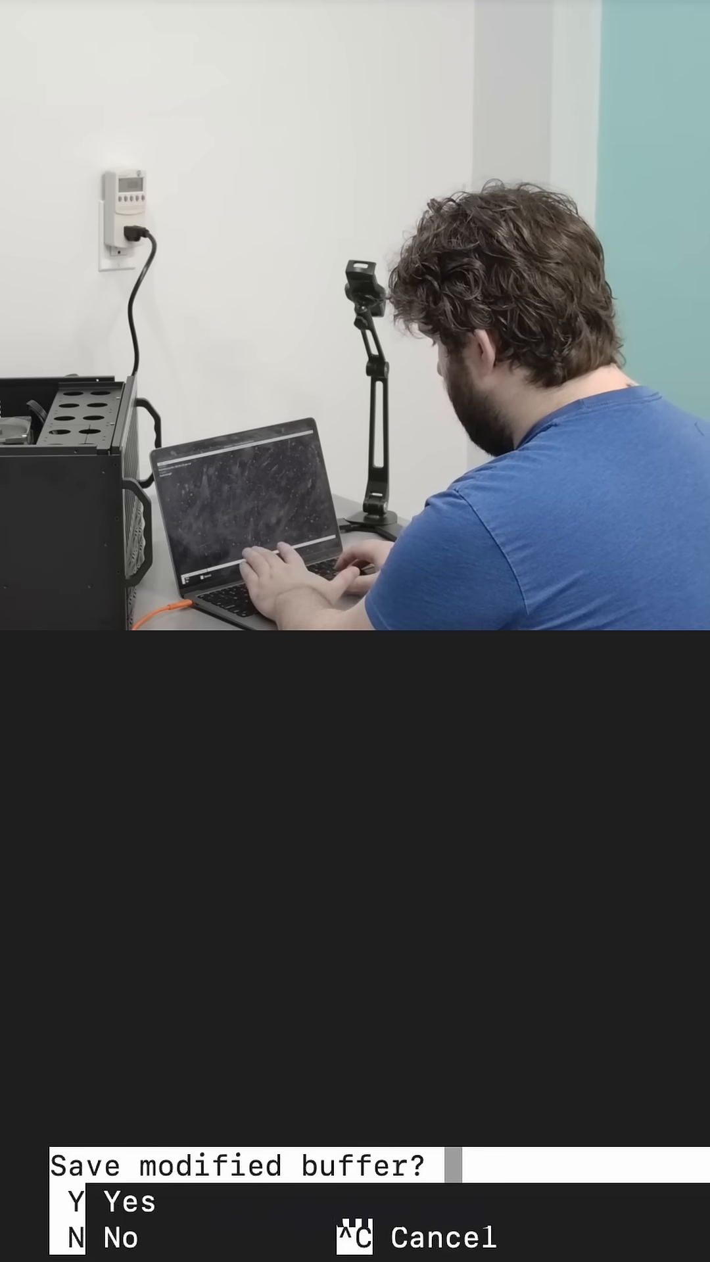